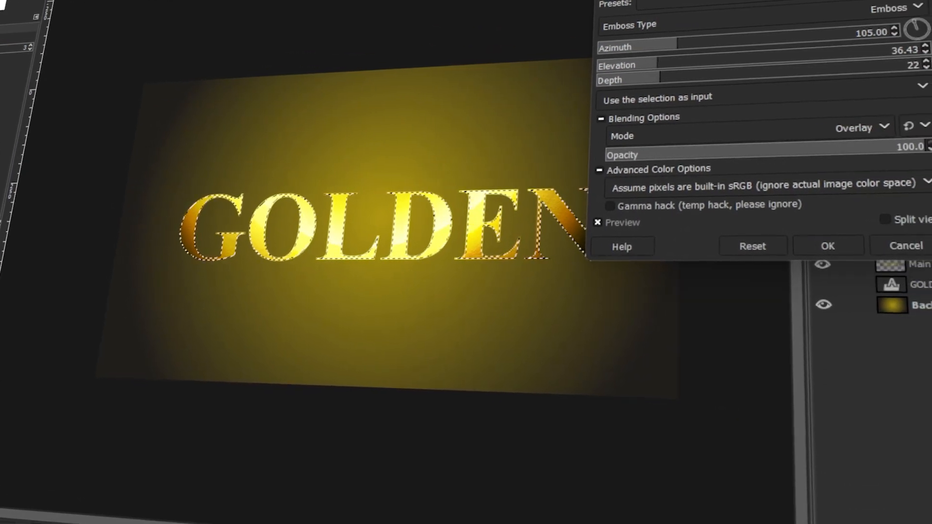
Step: Create a new blank white canvas from File > New
{"action": "left_click", "coordinate": [828, 246]}
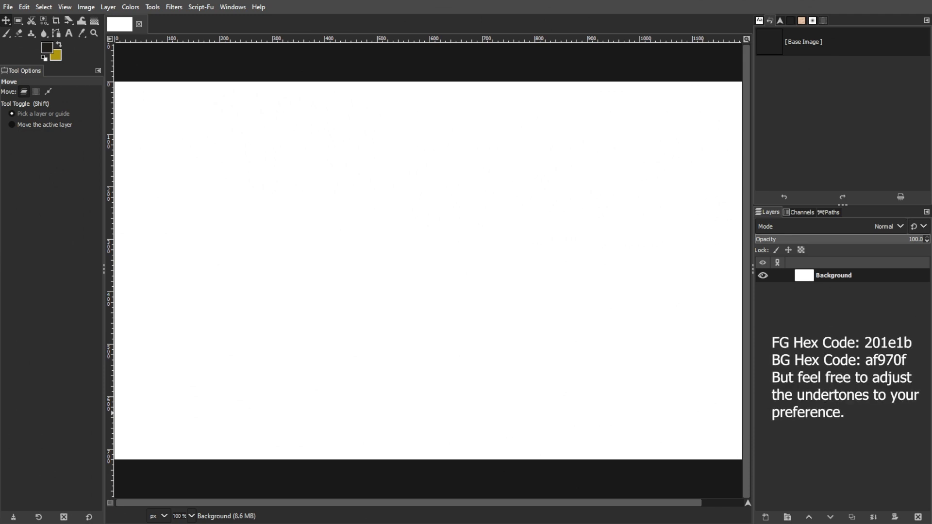
{"action": "mouse_move", "coordinate": [95, 346]}
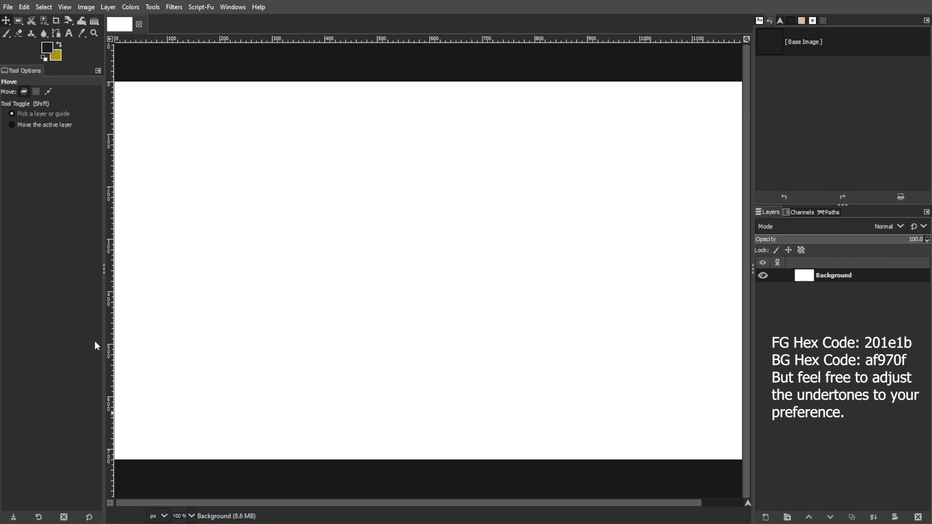
Step: Drag a radial FG-to-BG gradient outward from the canvas centre
{"action": "left_click", "coordinate": [67, 33]}
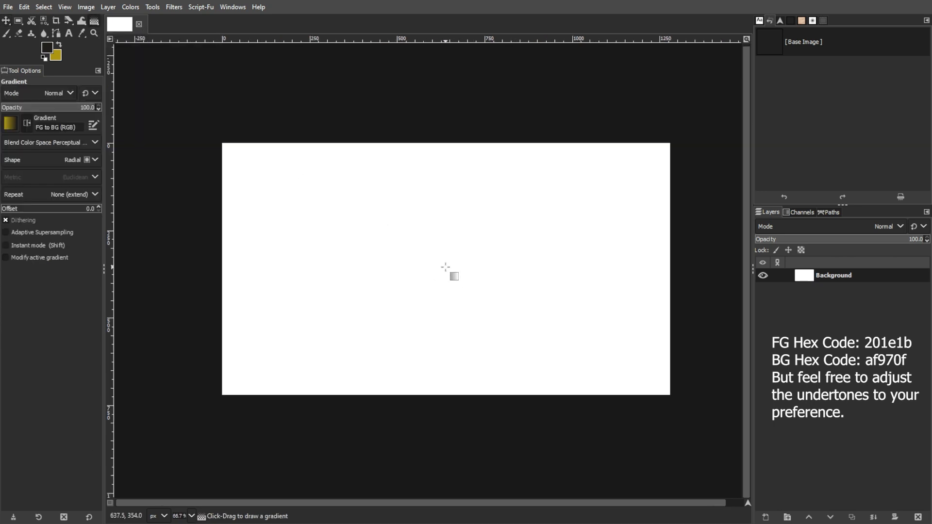
{"action": "left_click_drag", "start_coordinate": [446, 266], "coordinate": [640, 375]}
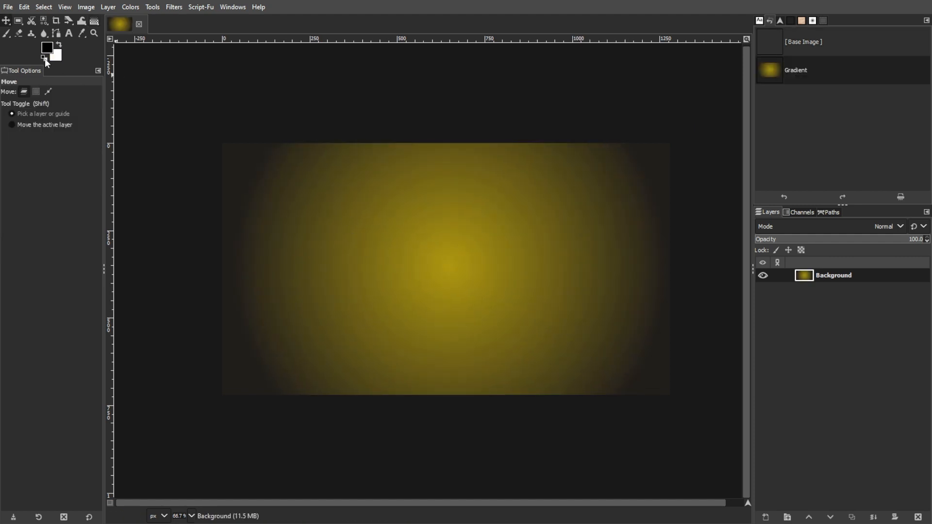
Step: Type the word GOLDEN on the canvas with the Text tool
{"action": "left_click", "coordinate": [69, 33]}
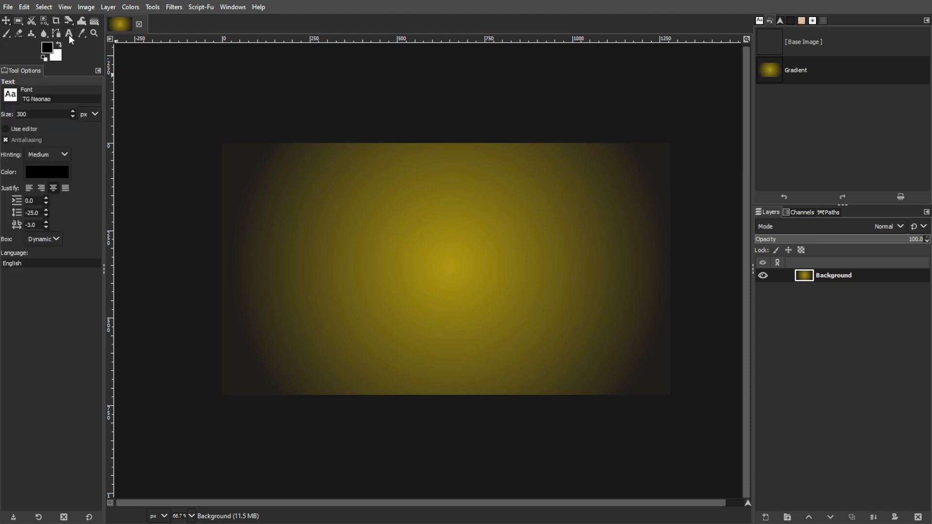
{"action": "left_click", "coordinate": [350, 260]}
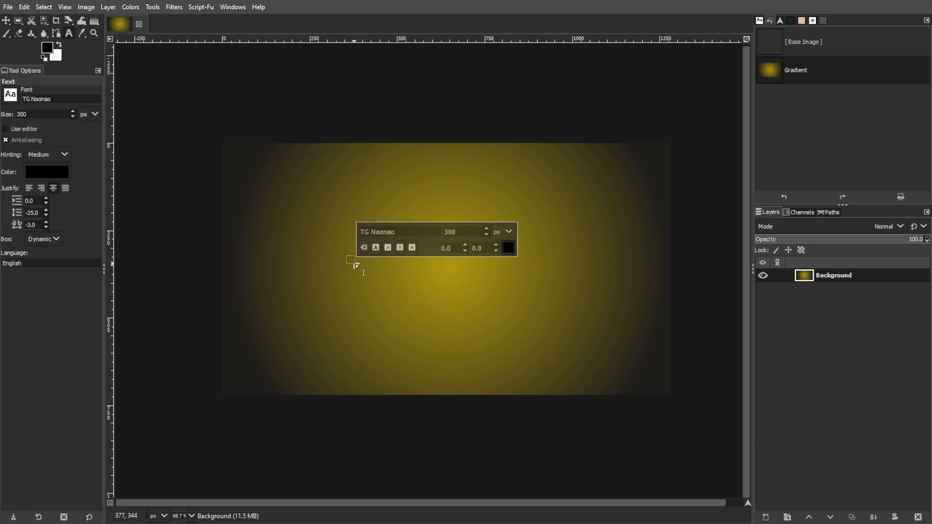
{"action": "type", "text": "GOLDEN"}
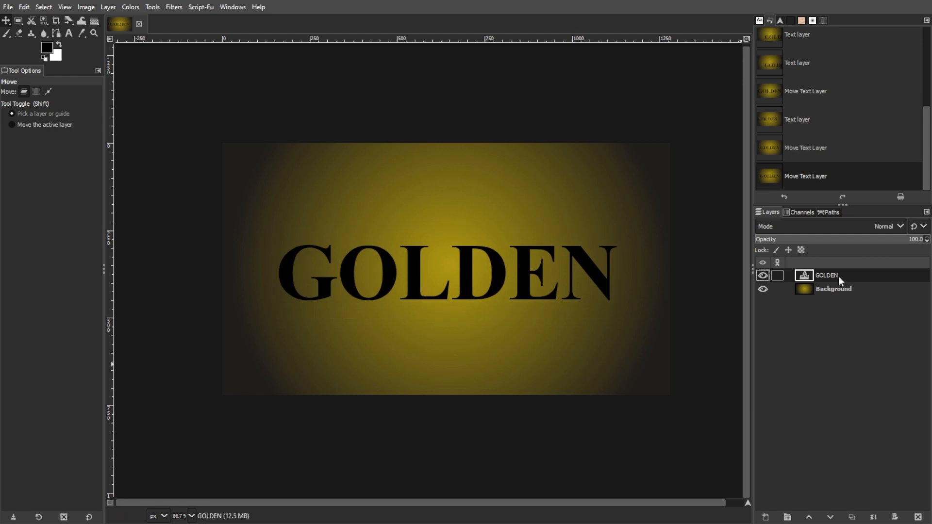
Step: Convert GOLDEN to a path, add a Main layer, hide the text, and select from path
{"action": "right_click", "coordinate": [837, 275]}
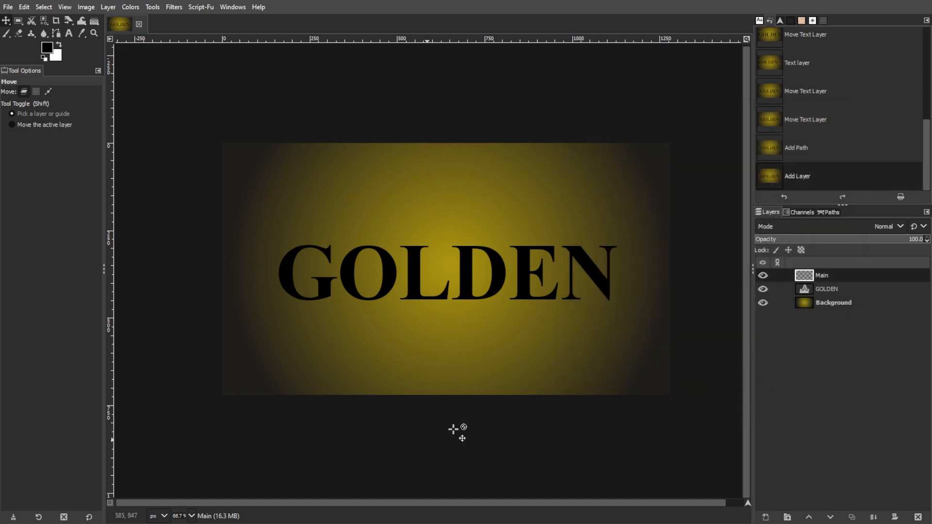
{"action": "left_click", "coordinate": [763, 289]}
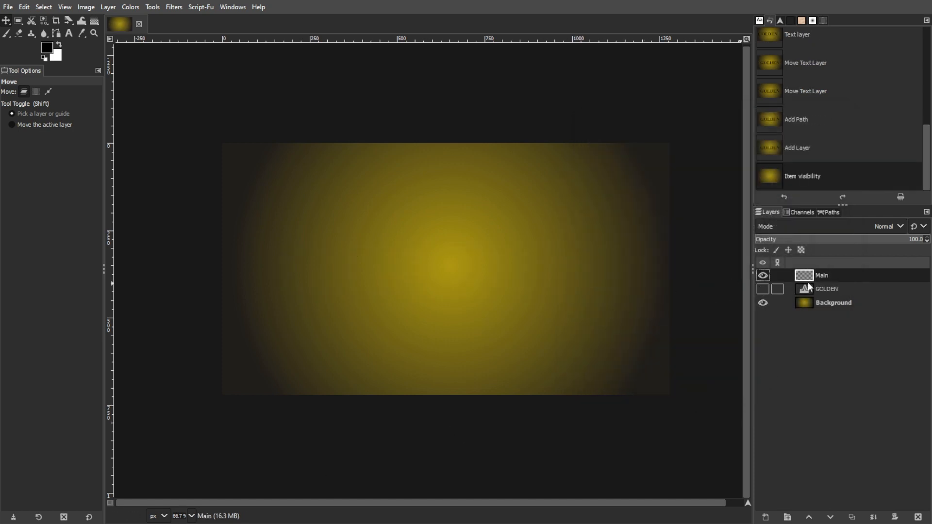
{"action": "left_click", "coordinate": [762, 289]}
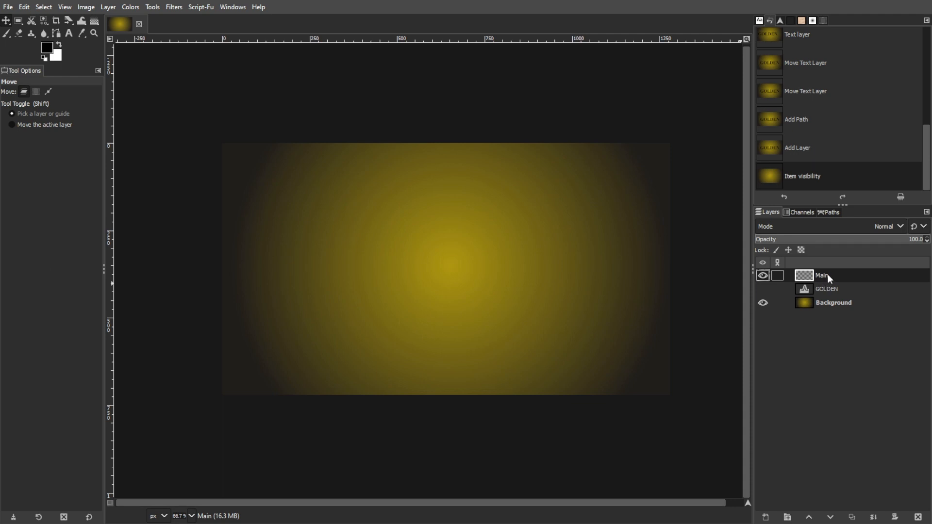
{"action": "left_click", "coordinate": [42, 8]}
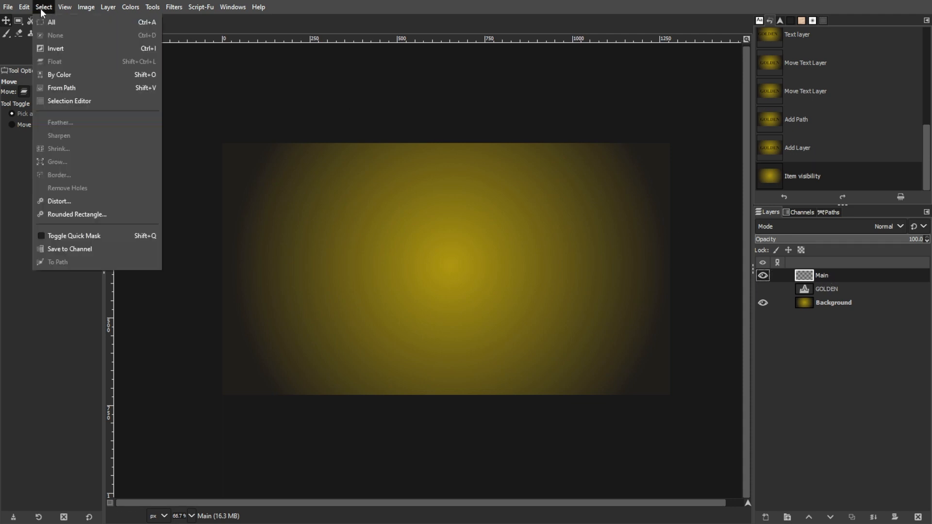
{"action": "left_click", "coordinate": [62, 88]}
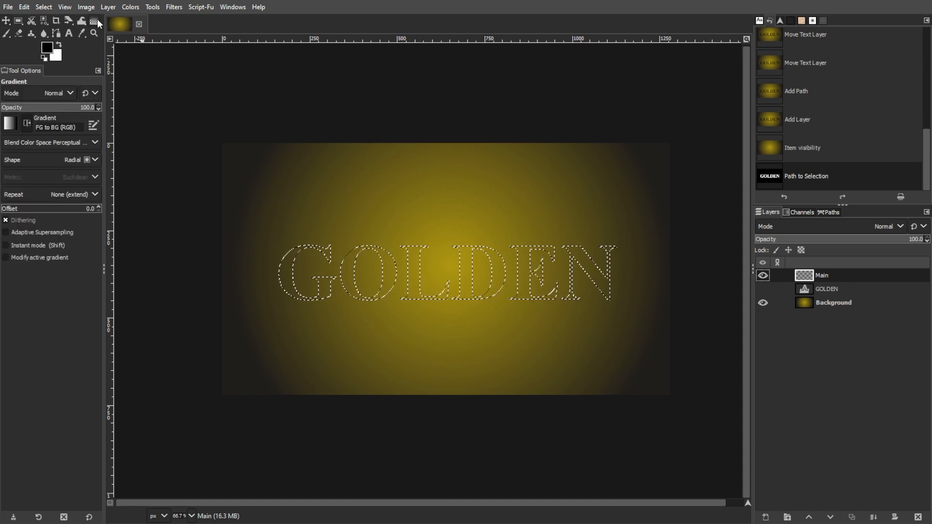
Step: Choose the Golden gradient and drag it across the letter selection
{"action": "left_click", "coordinate": [8, 122]}
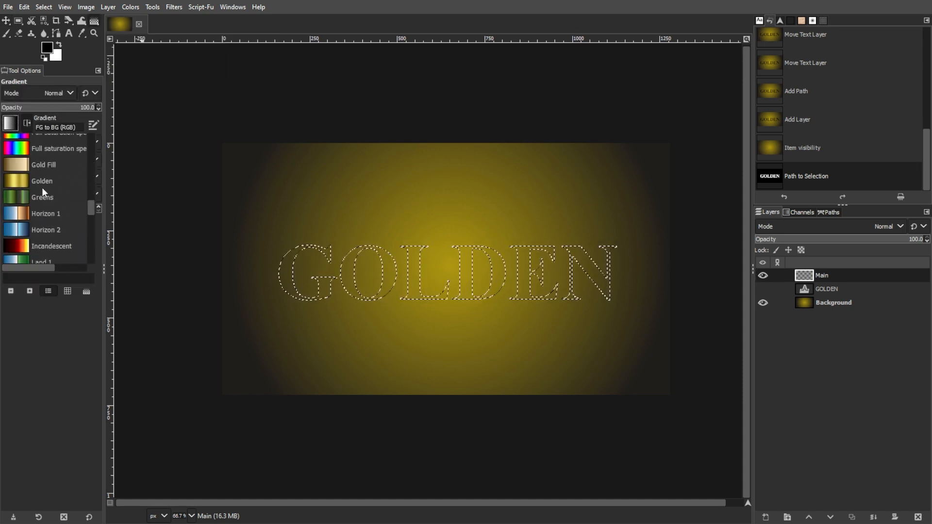
{"action": "left_click", "coordinate": [42, 181]}
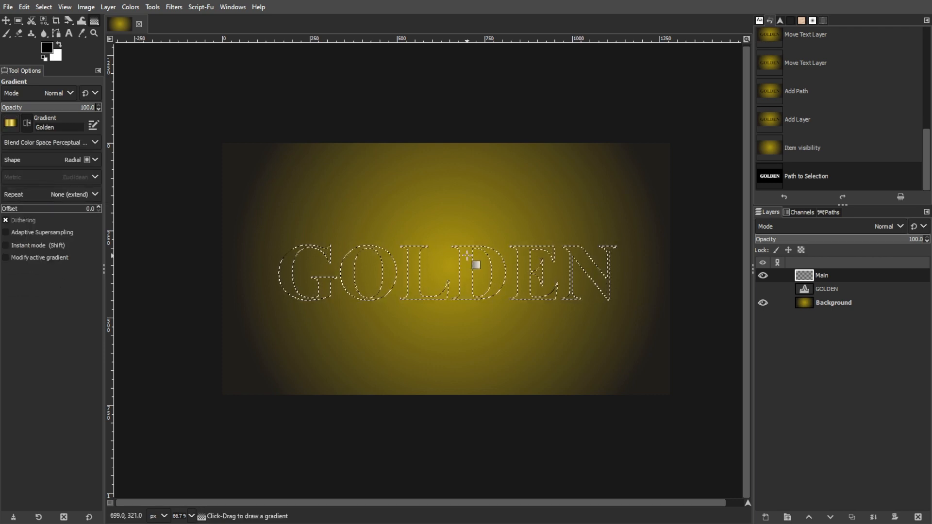
{"action": "left_click_drag", "start_coordinate": [474, 265], "coordinate": [502, 436]}
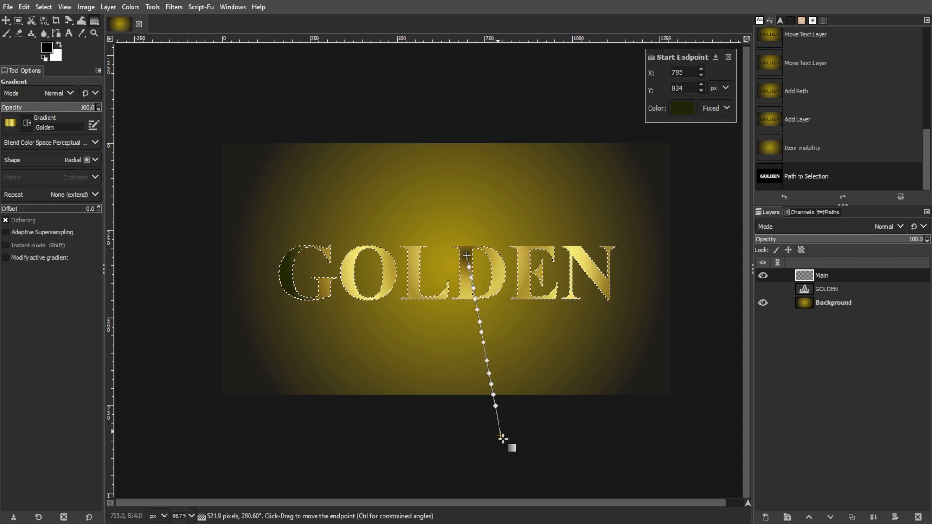
{"action": "left_click_drag", "start_coordinate": [503, 436], "coordinate": [440, 366]}
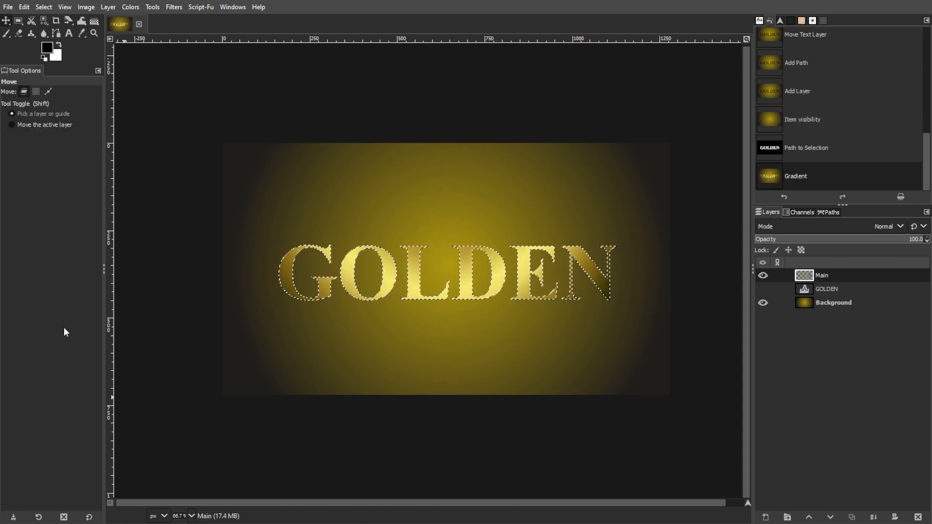
Step: Add an Outline layer above Main and shrink the selection by 1 px
{"action": "right_click", "coordinate": [845, 275]}
{"action": "type", "text": "Outline"}
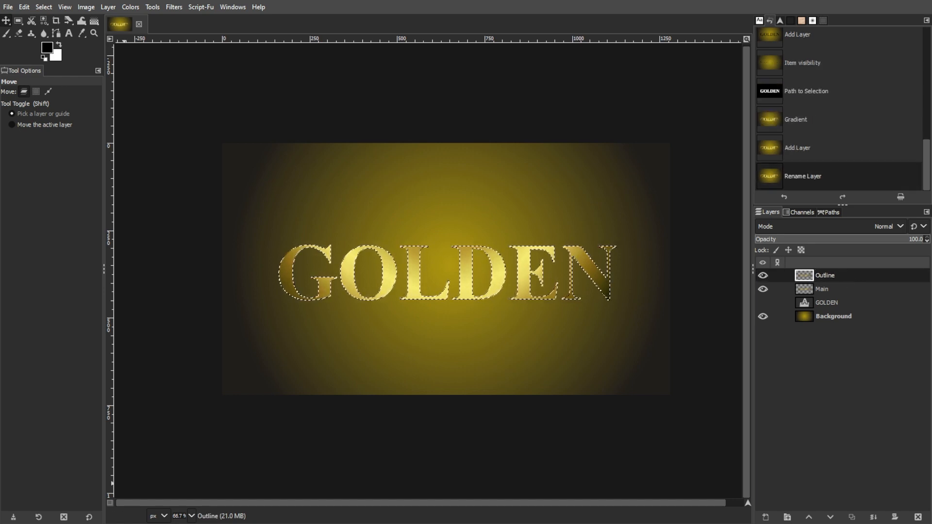
{"action": "left_click", "coordinate": [42, 7]}
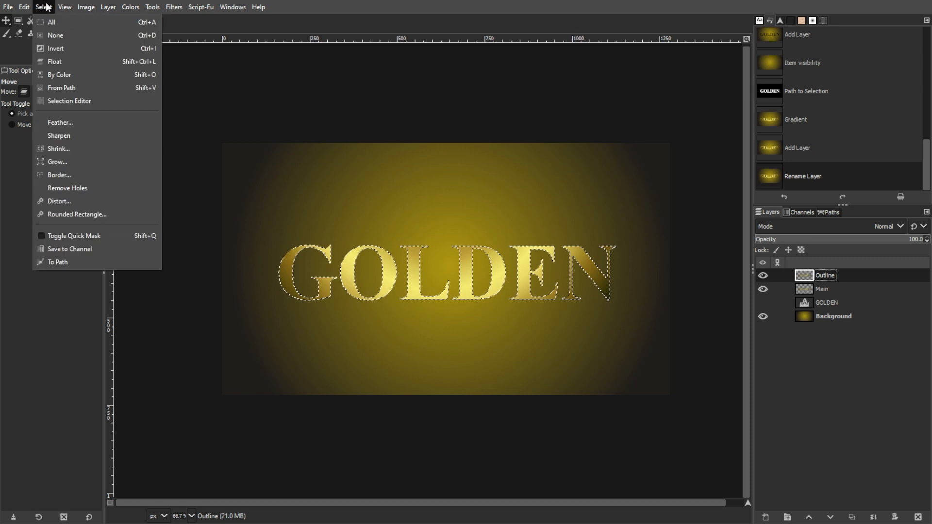
{"action": "mouse_move", "coordinate": [50, 371]}
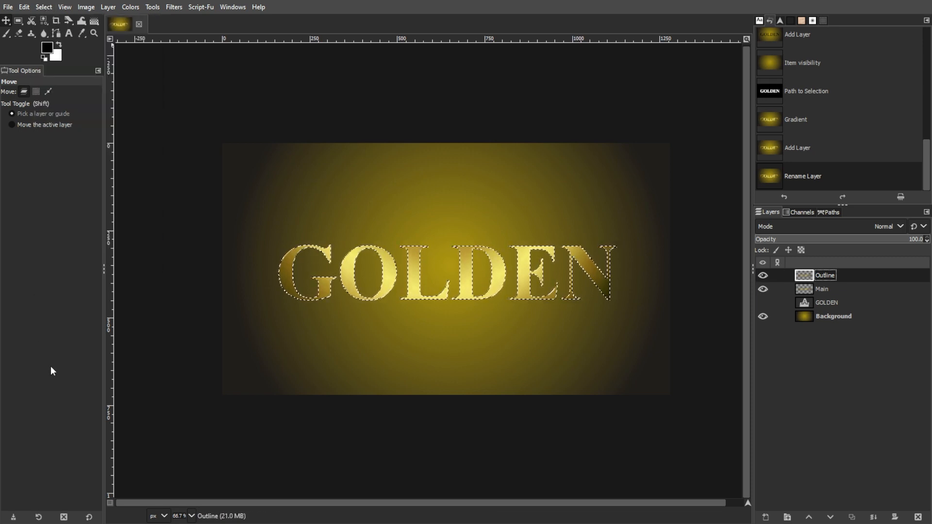
{"action": "left_click", "coordinate": [42, 7]}
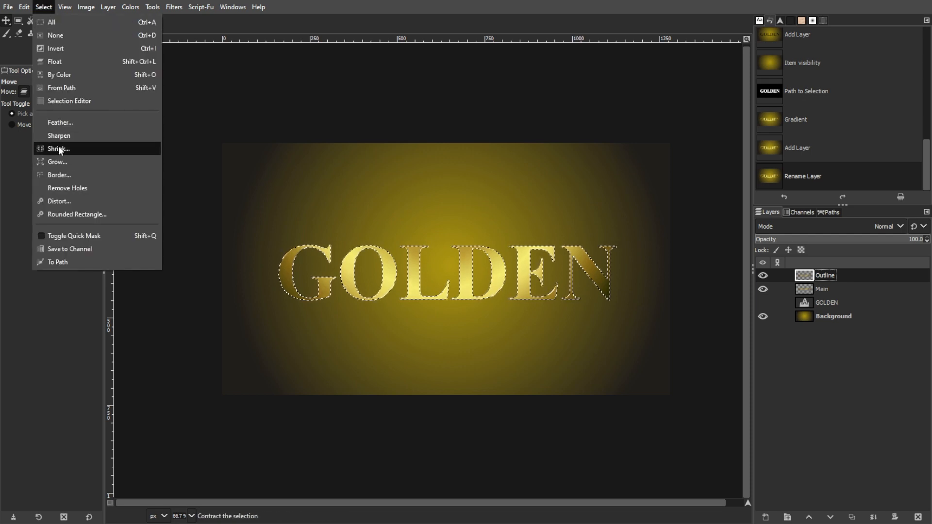
{"action": "left_click", "coordinate": [57, 149]}
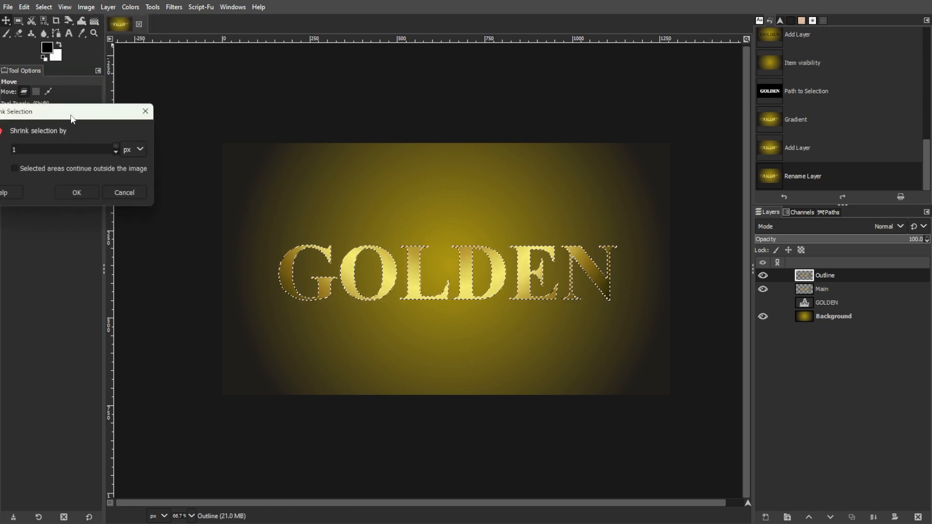
{"action": "left_click", "coordinate": [76, 192]}
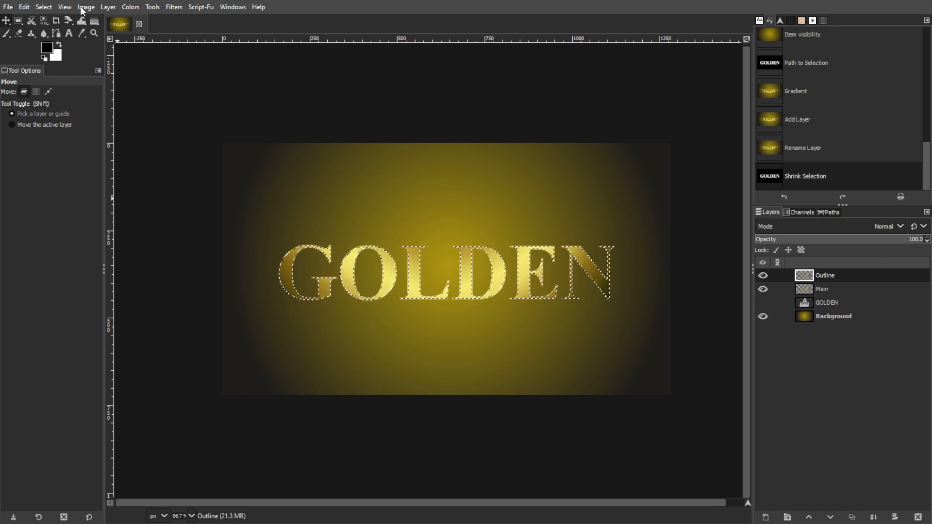
Step: Apply a Brightness-Contrast adjustment to the outline, then select the Main layer
{"action": "left_click", "coordinate": [129, 7]}
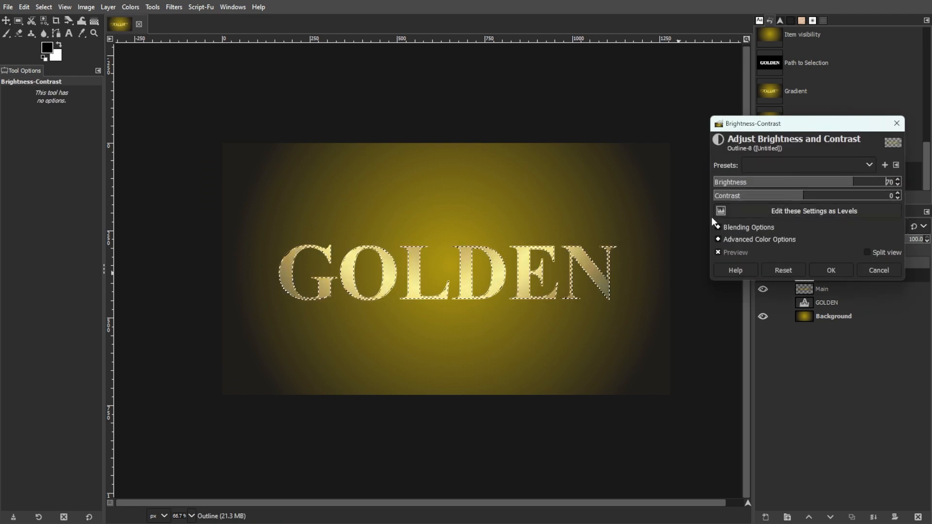
{"action": "left_click_drag", "start_coordinate": [885, 182], "coordinate": [820, 182]}
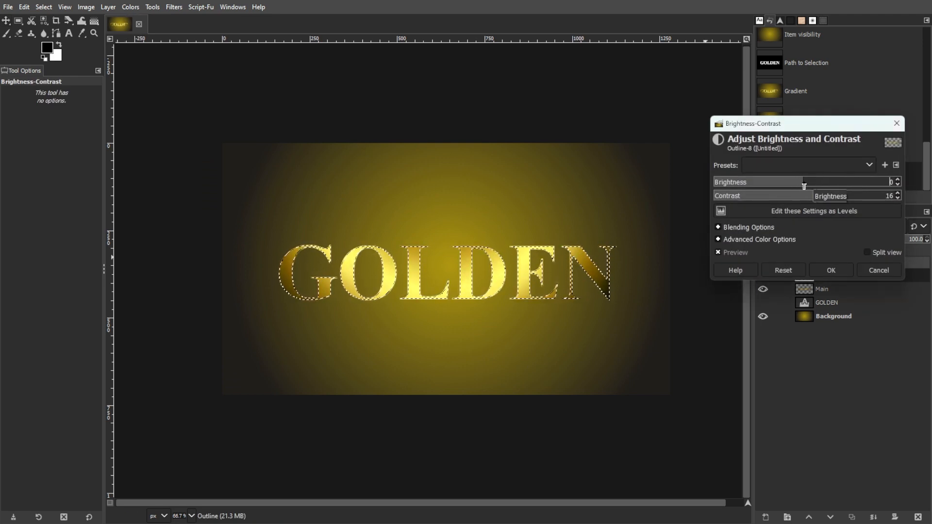
{"action": "left_click", "coordinate": [831, 270]}
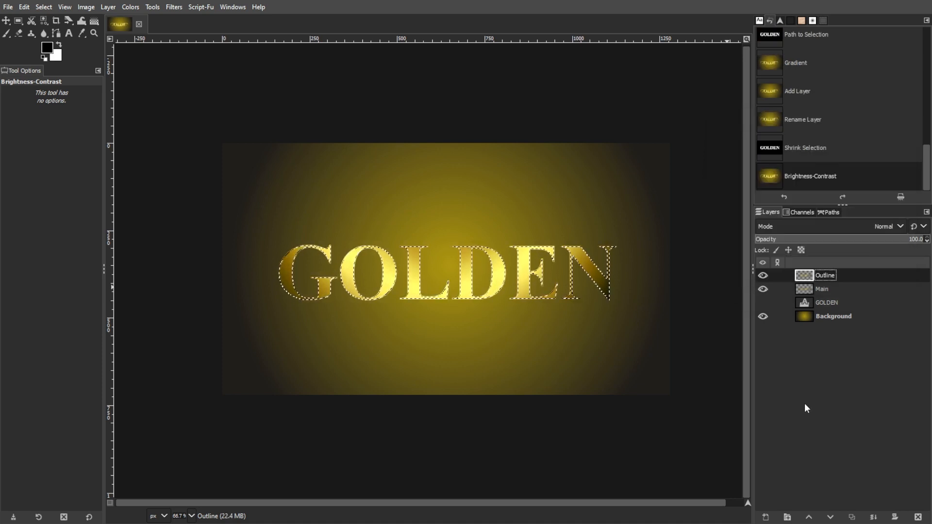
{"action": "left_click", "coordinate": [890, 226]}
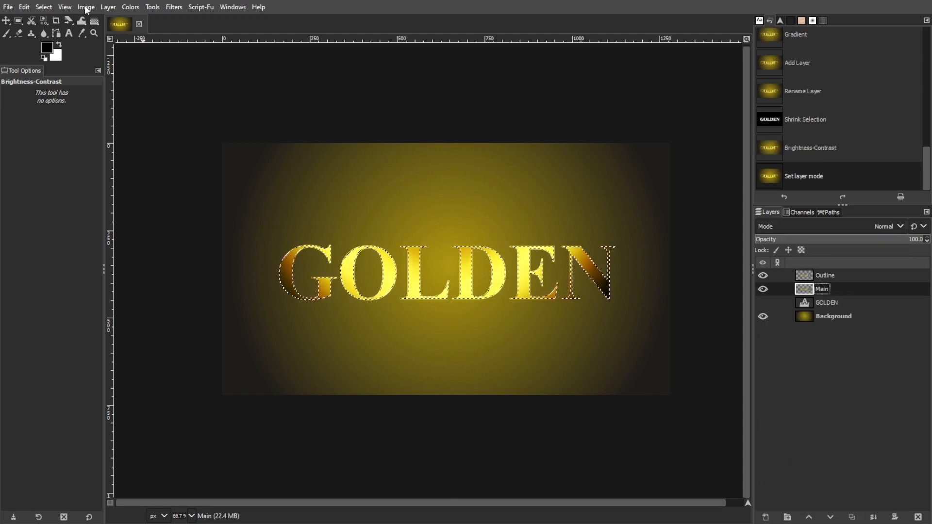
Step: Apply Filters > Light and Shadow > Drop Shadow to Main with default offsets and blur
{"action": "left_click", "coordinate": [173, 7]}
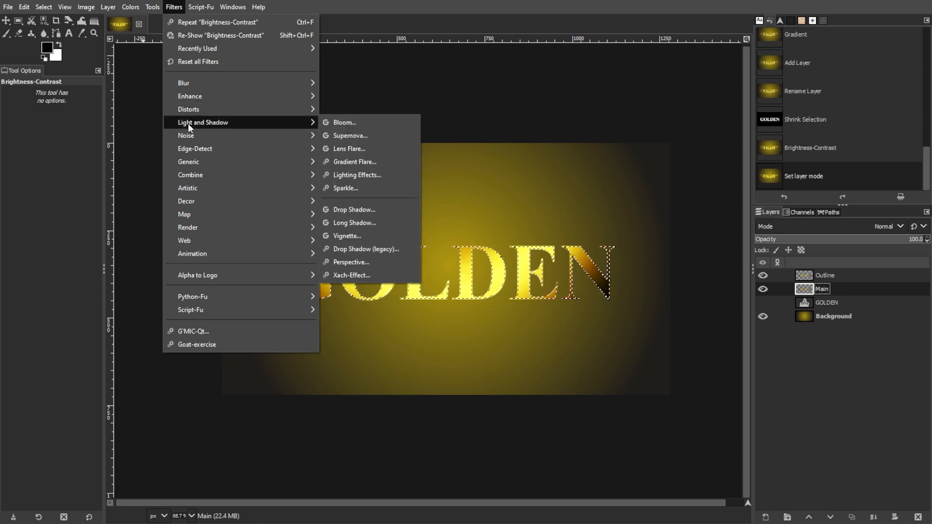
{"action": "left_click", "coordinate": [353, 210]}
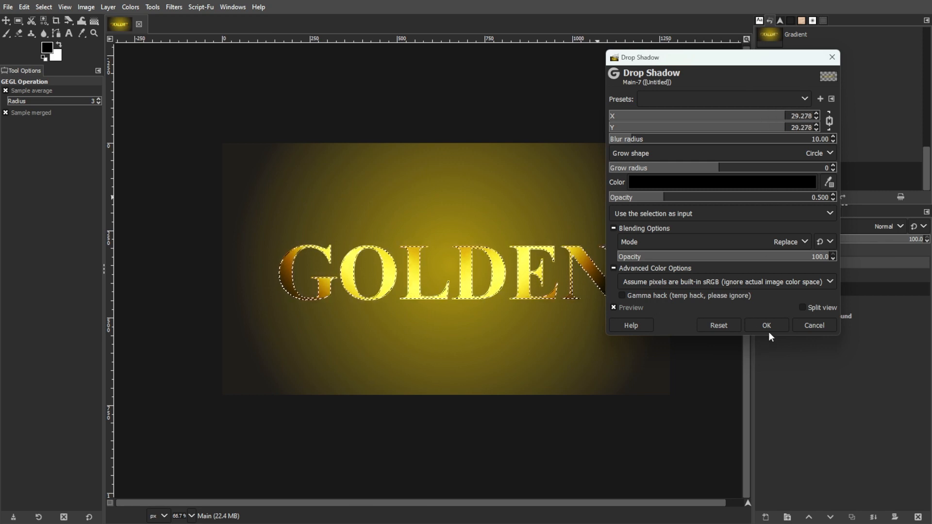
{"action": "left_click", "coordinate": [766, 325]}
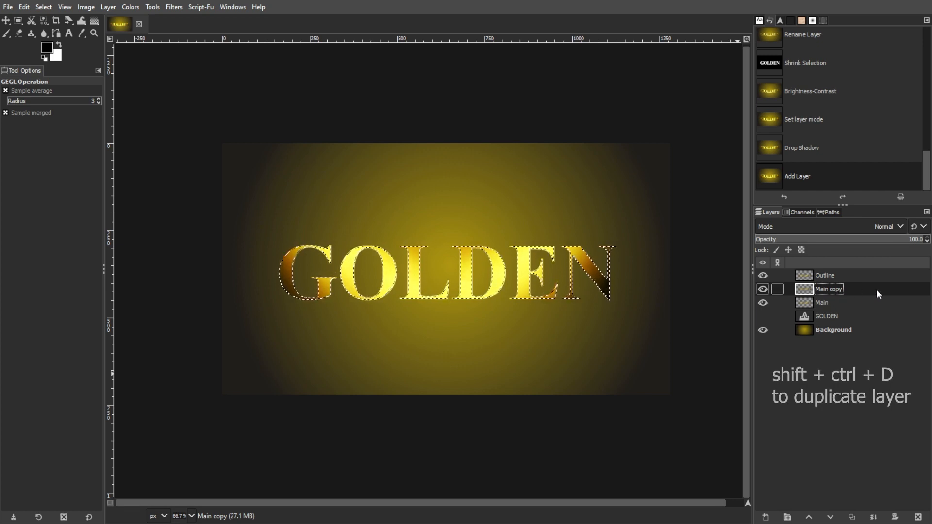
Step: Apply the Emboss filter to the Main copy in Overlay mode
{"action": "left_click", "coordinate": [169, 7]}
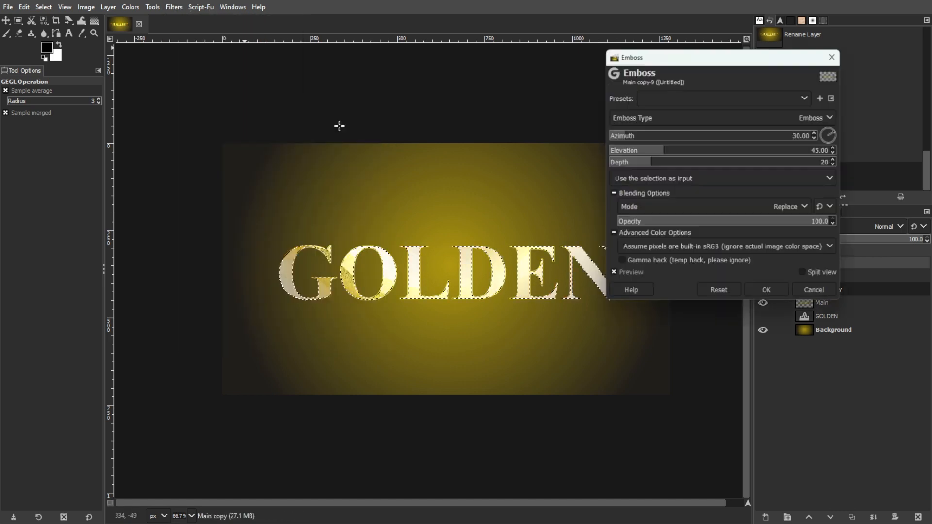
{"action": "mouse_move", "coordinate": [676, 253]}
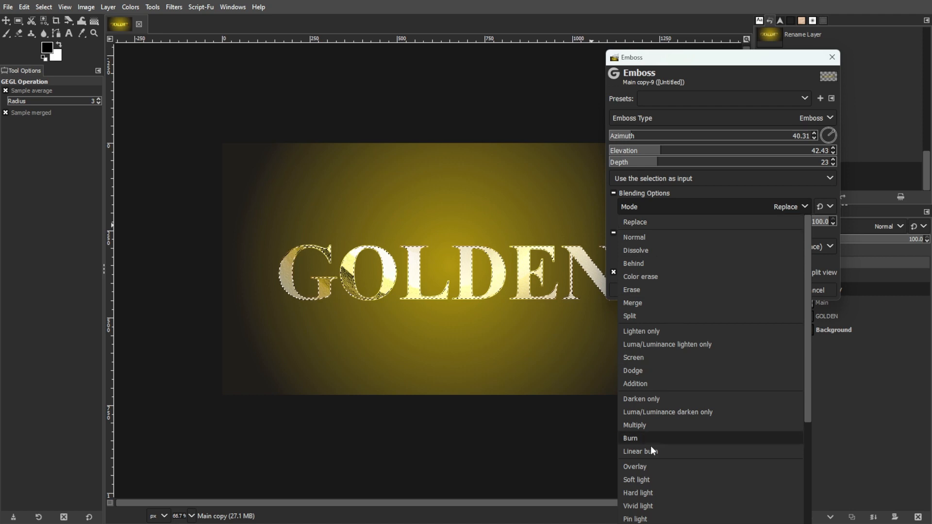
{"action": "left_click", "coordinate": [635, 466]}
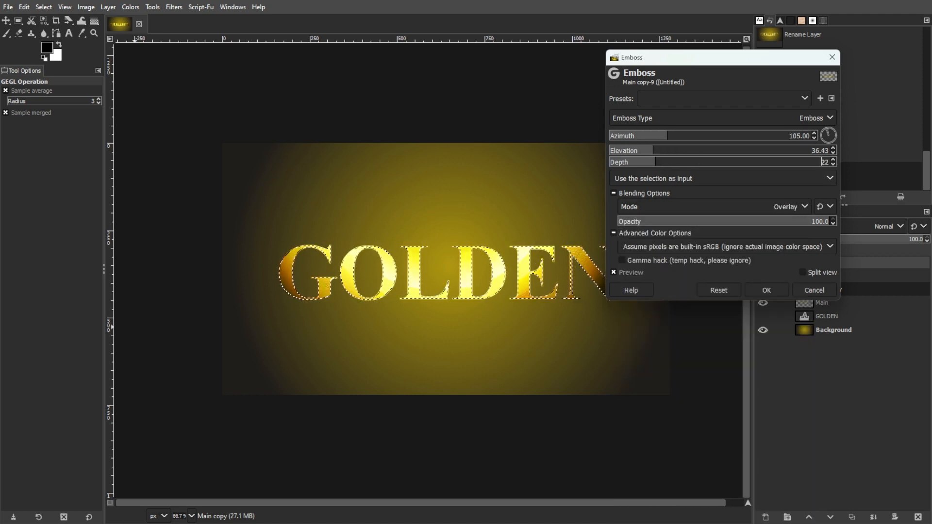
{"action": "left_click", "coordinate": [766, 290]}
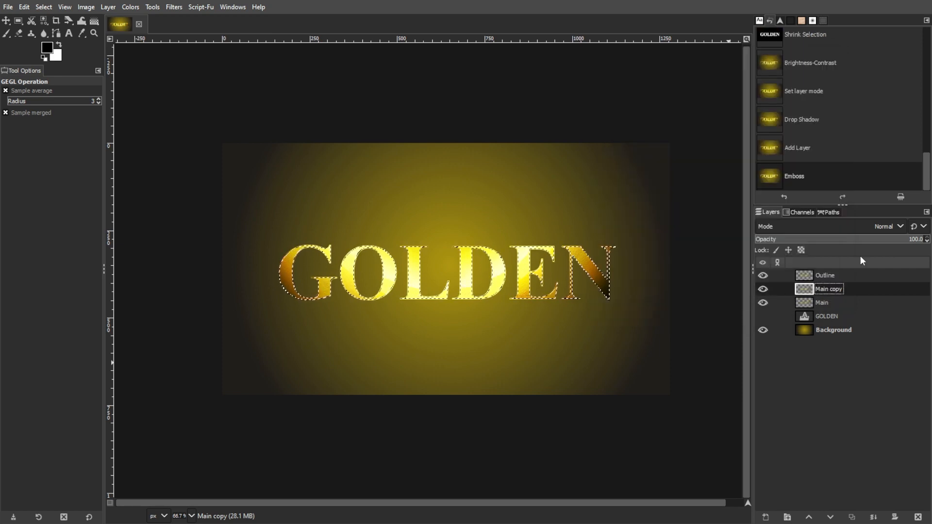
Step: Lower the Main copy opacity to about 74% and deselect with Ctrl+D
{"action": "left_click_drag", "start_coordinate": [924, 239], "coordinate": [854, 239]}
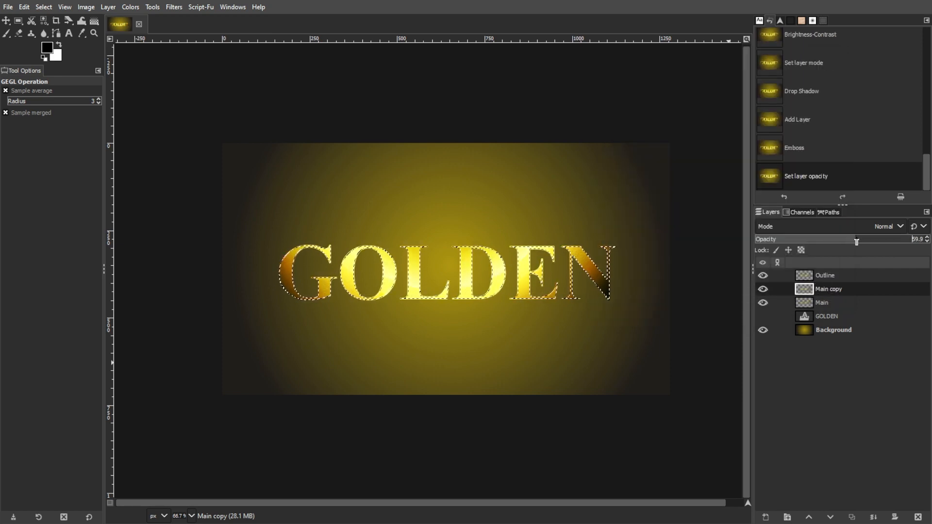
{"action": "left_click_drag", "start_coordinate": [856, 239], "coordinate": [878, 238]}
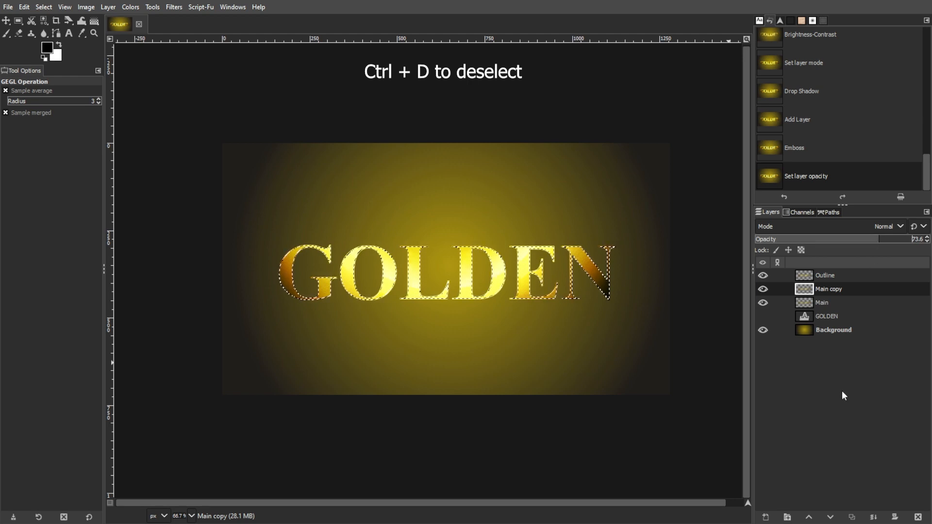
{"action": "key", "text": "Ctrl+d"}
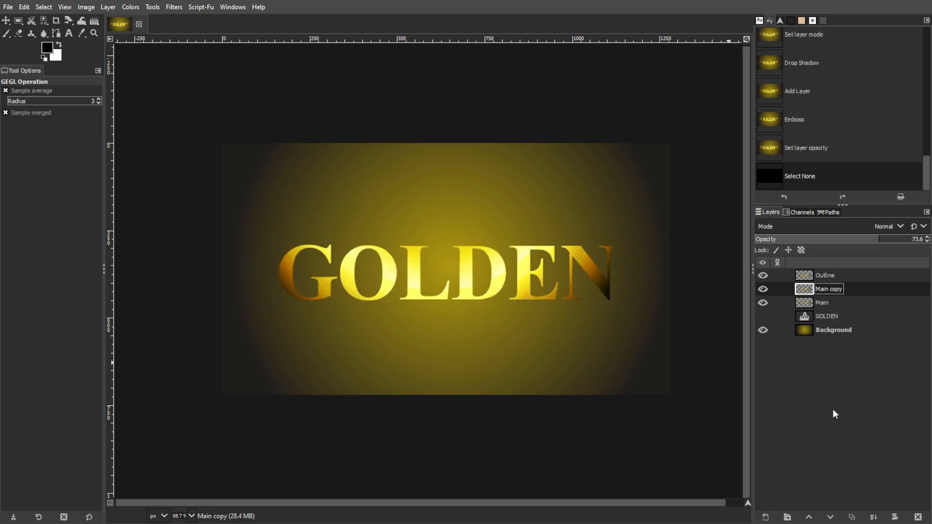